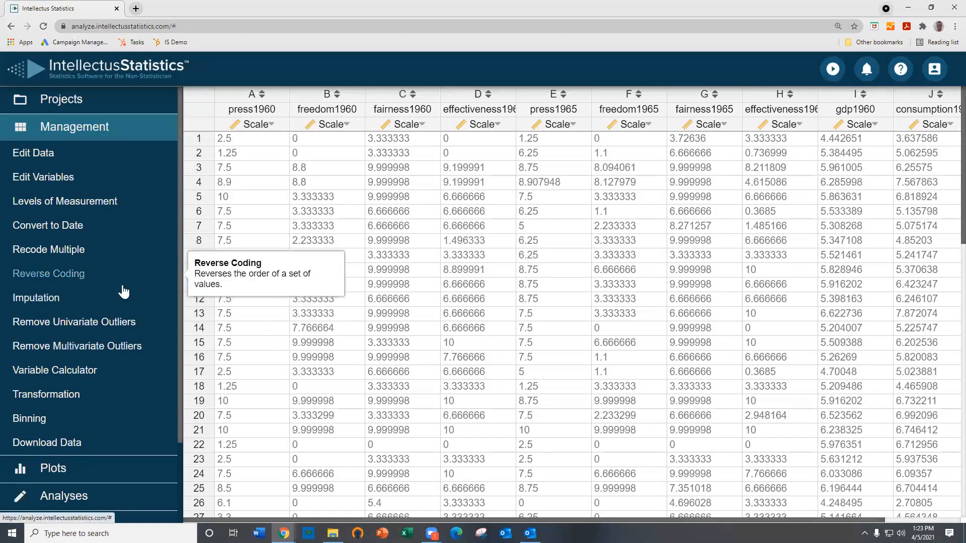
mouse_move(143, 395)
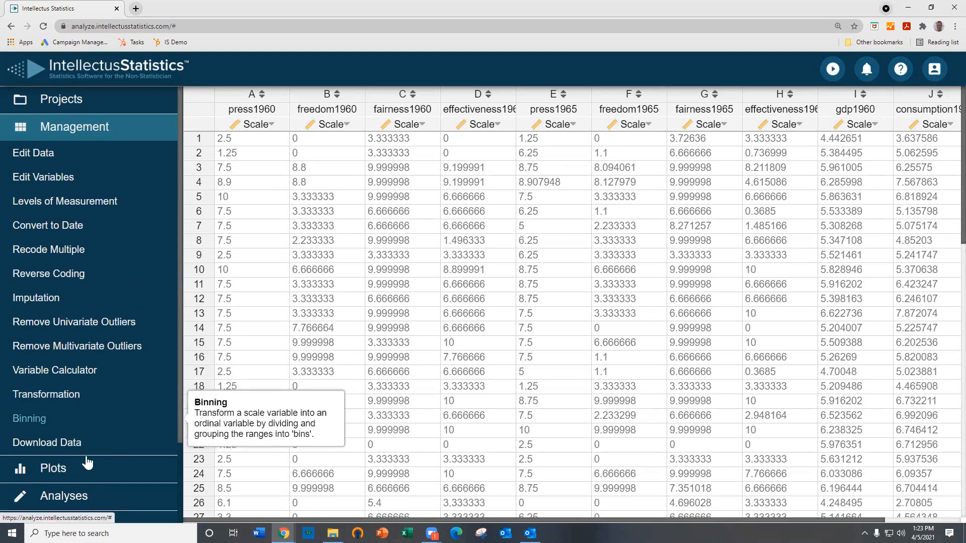
Step: Start an SEM / CFA analysis from the Path Modeling Analyses list
left_click(61, 495)
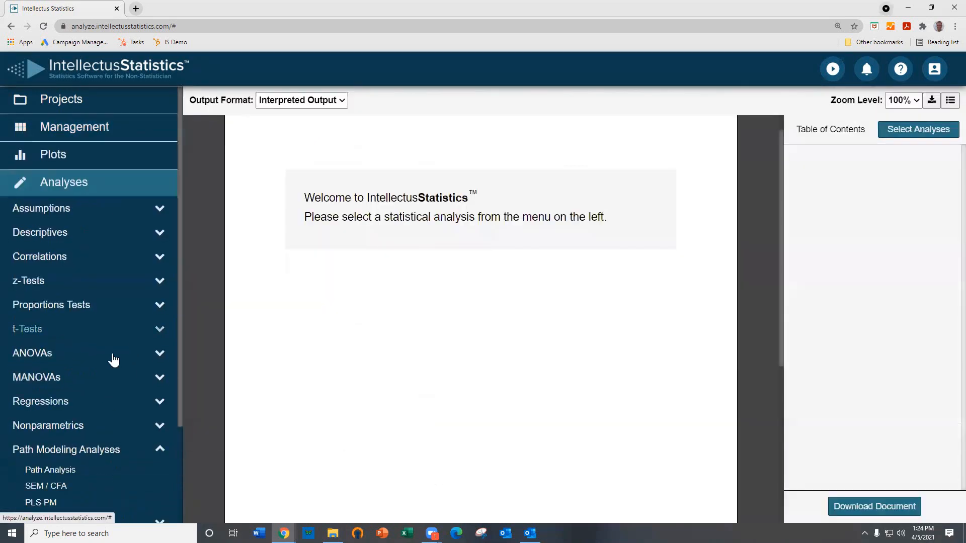
mouse_move(42, 486)
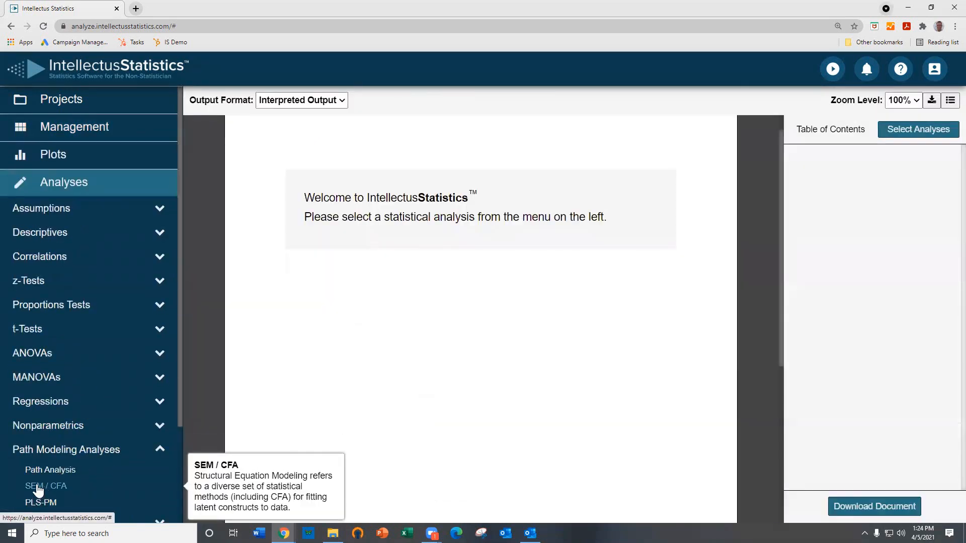
left_click(45, 486)
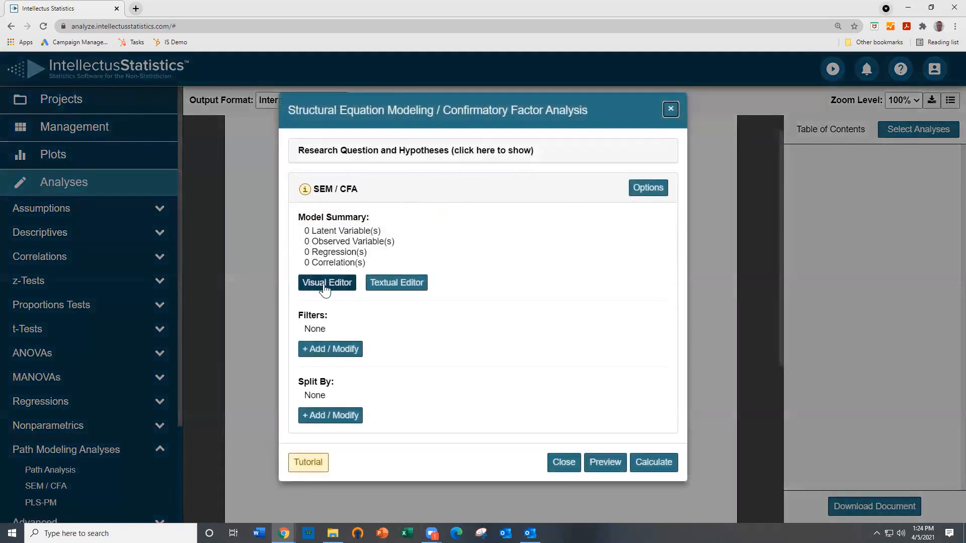
Step: Build the diagram in the Visual Editor: three latent circles, each with three observed indicator boxes connected by regression arrows
left_click(327, 282)
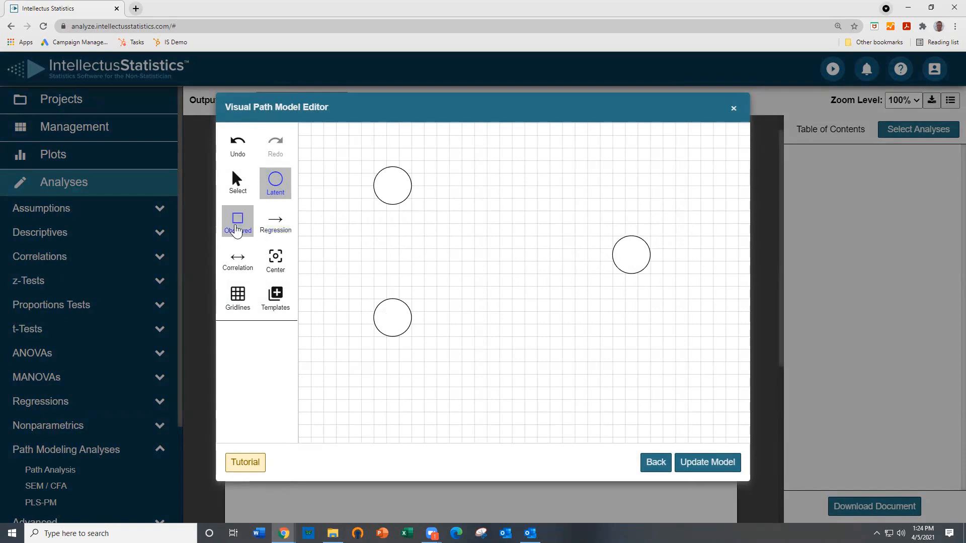
left_click(237, 221)
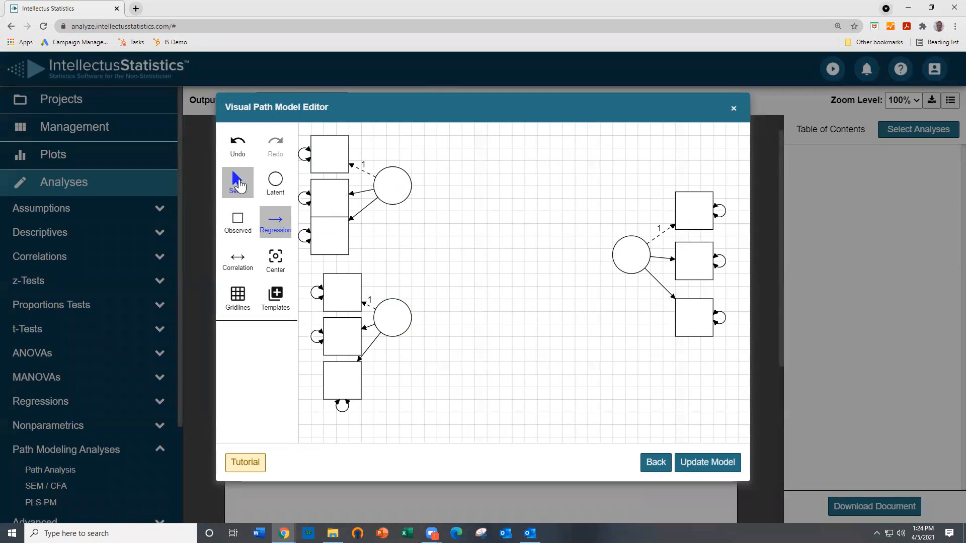
Step: Select each latent circle and set its LV Name to Demo60, Indust60 and Demo65
left_click(394, 186)
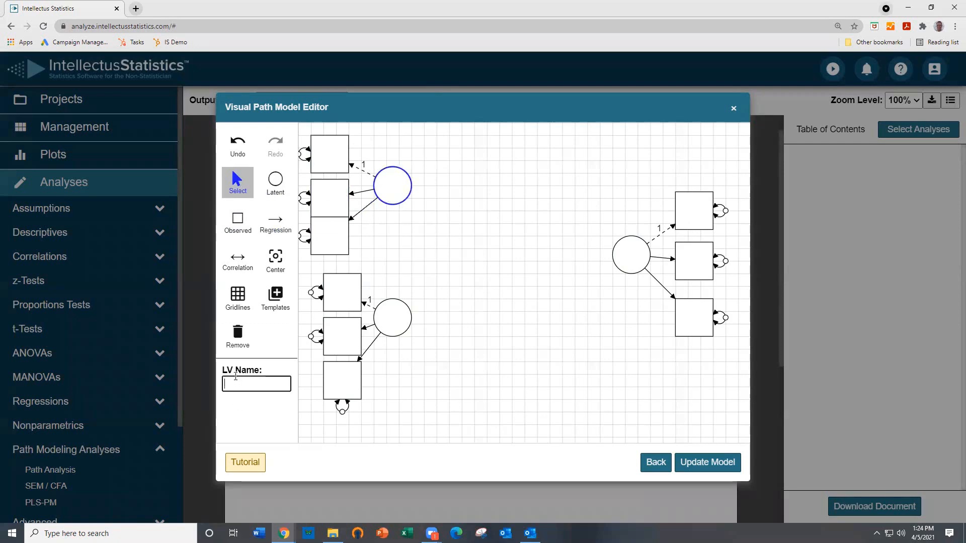
type("Demo60")
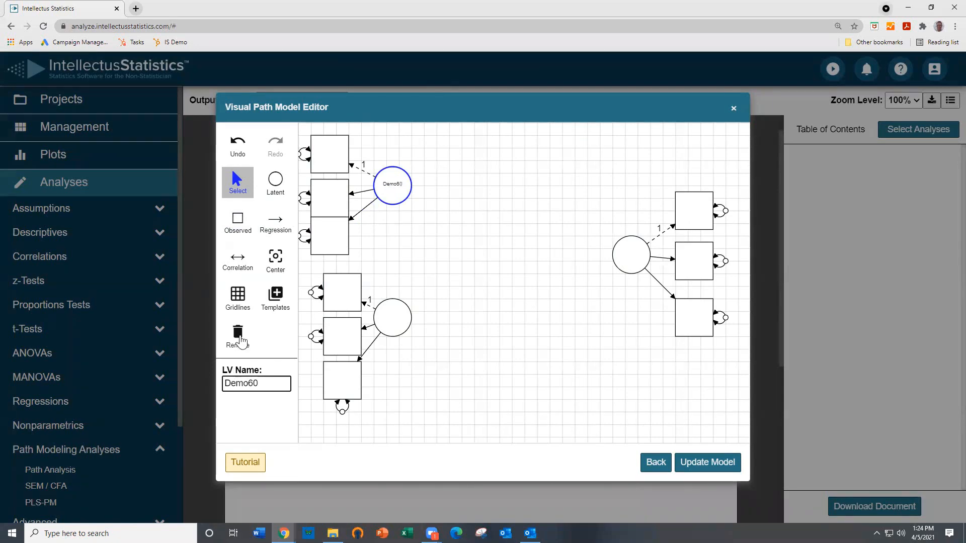
left_click(393, 317)
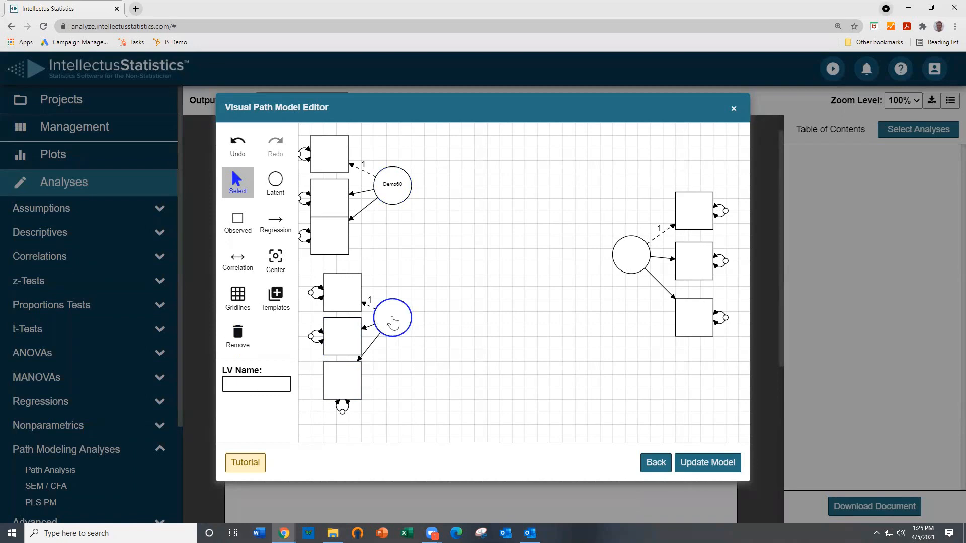
type("Indust60")
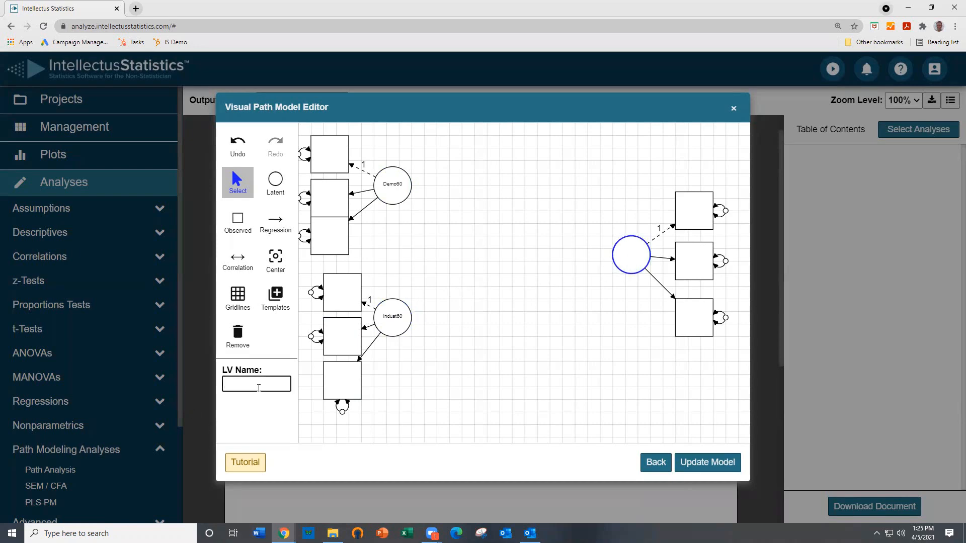
type("Demo65")
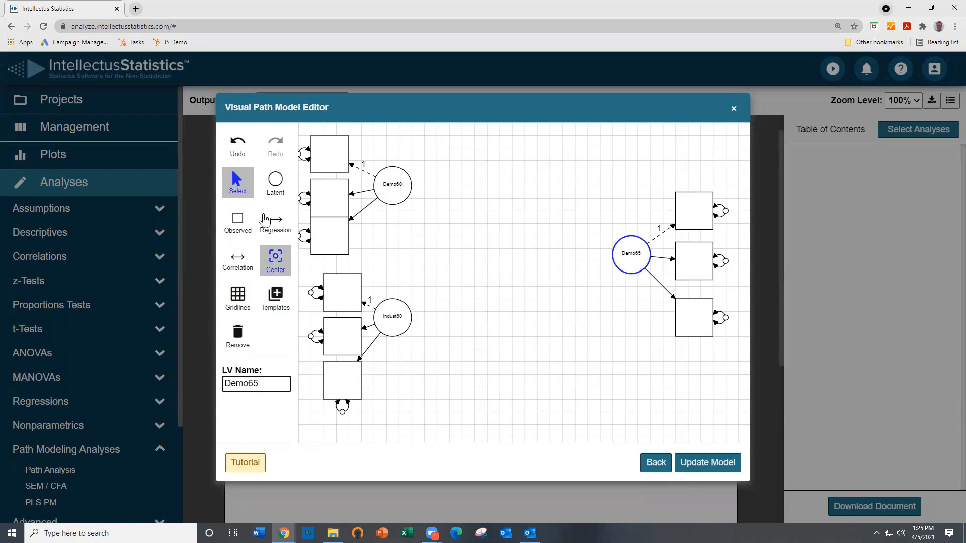
left_click(330, 153)
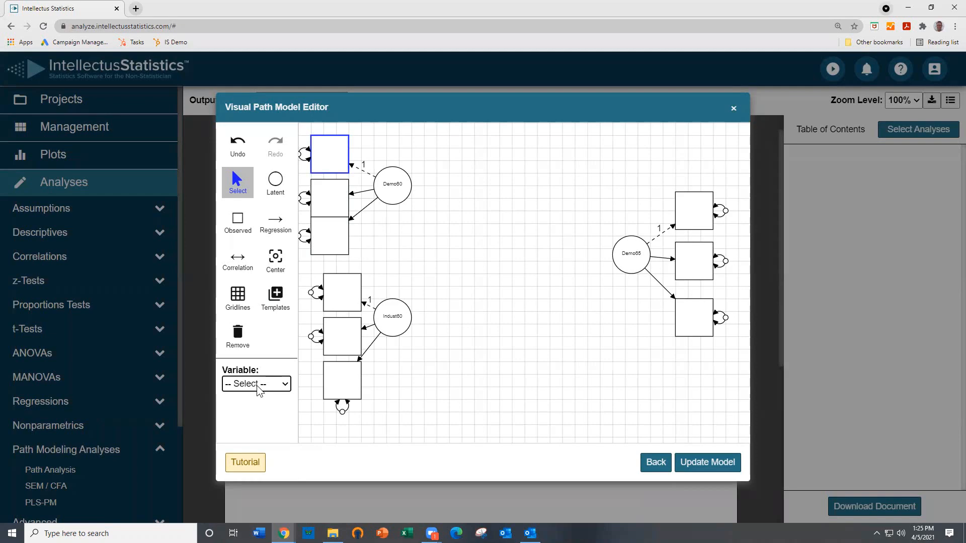
Step: Assign press1960, freedom1960 and fairness1960 to Demo60's three indicator boxes
left_click(256, 384)
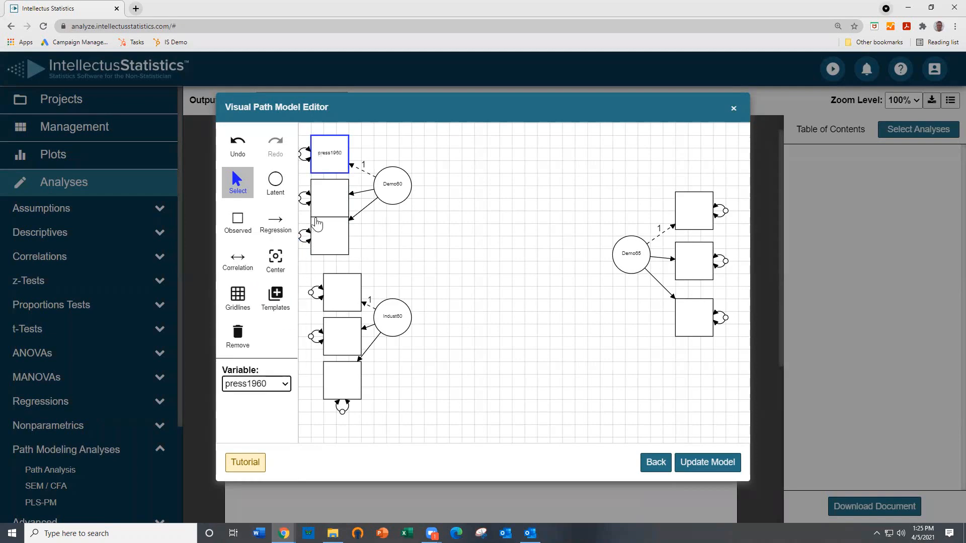
left_click(255, 383)
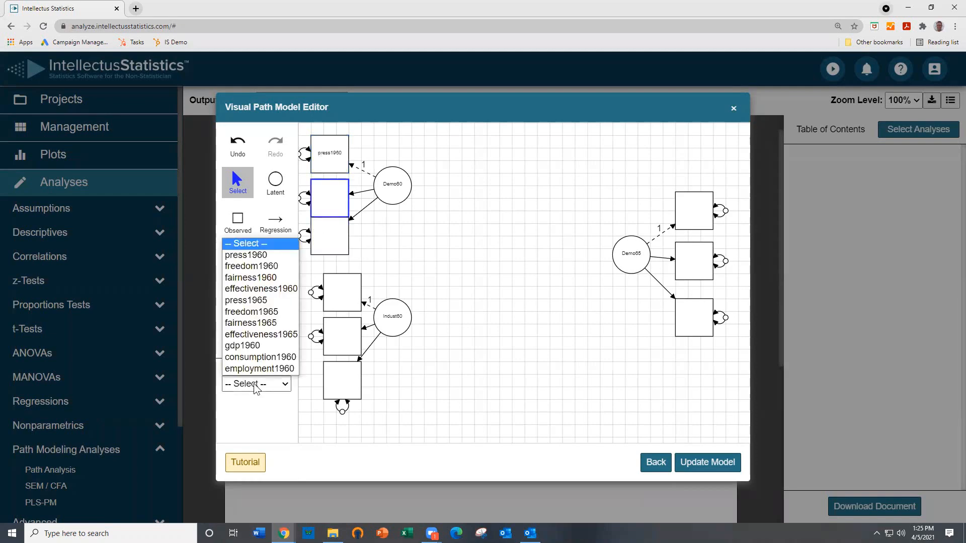
left_click(251, 265)
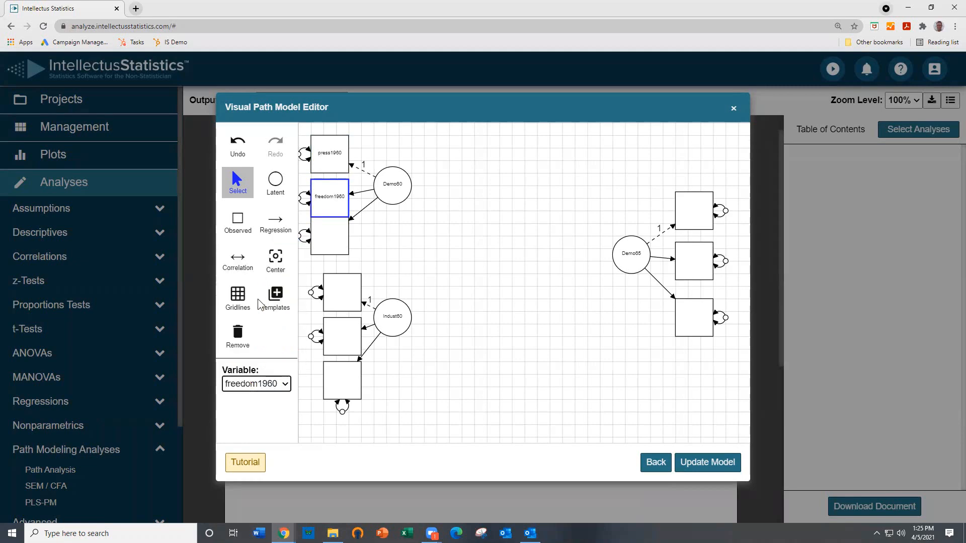
left_click(329, 236)
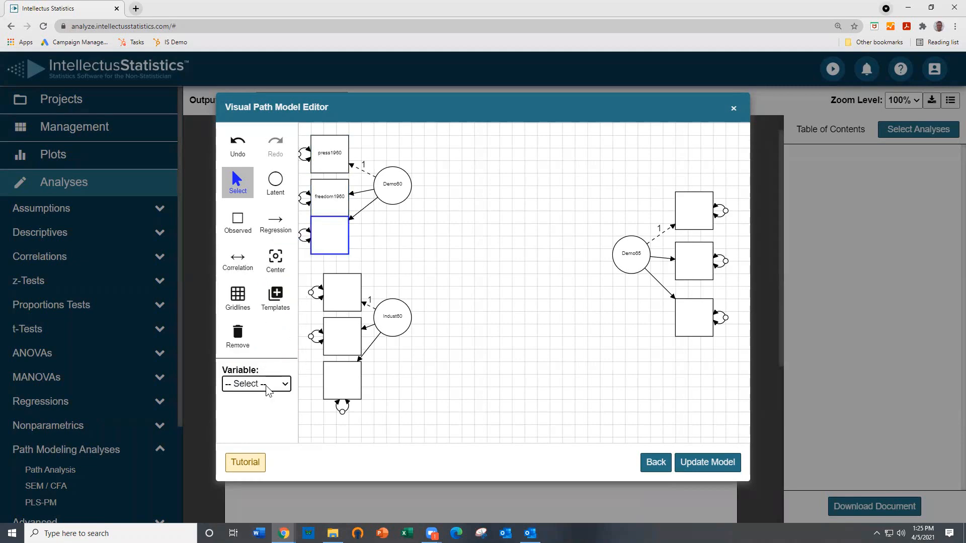
left_click(256, 384)
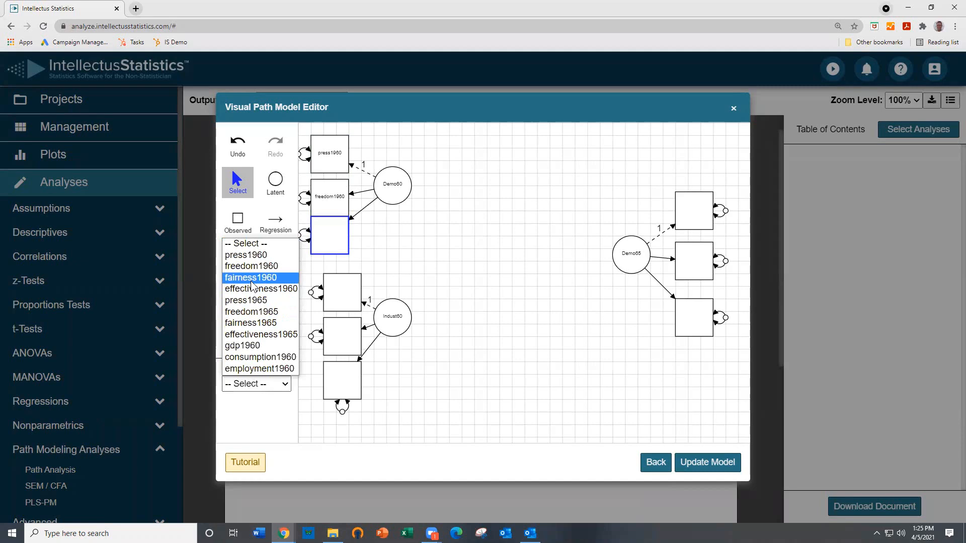
left_click(251, 278)
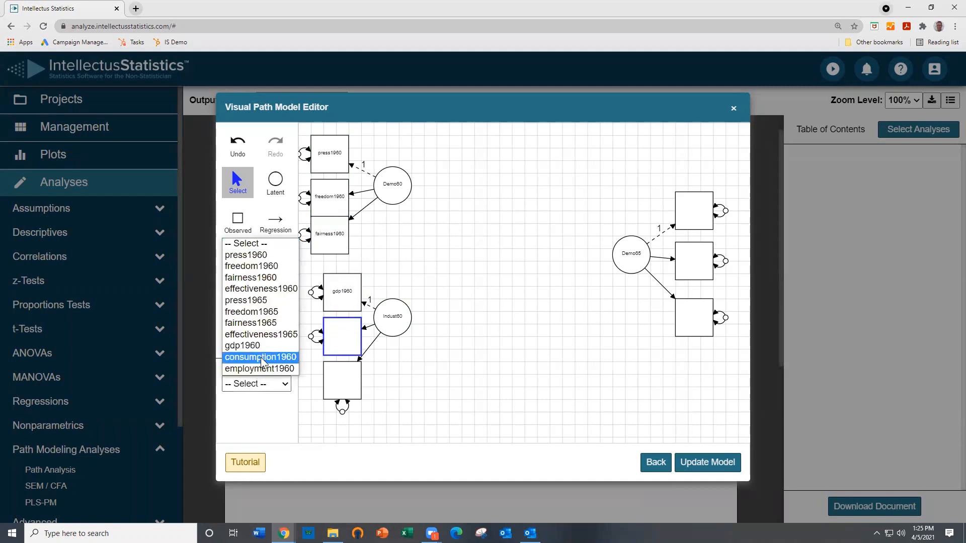
Step: Assign gdp1960, consumption1960 and employment1960 to Indust60's indicator boxes
left_click(260, 357)
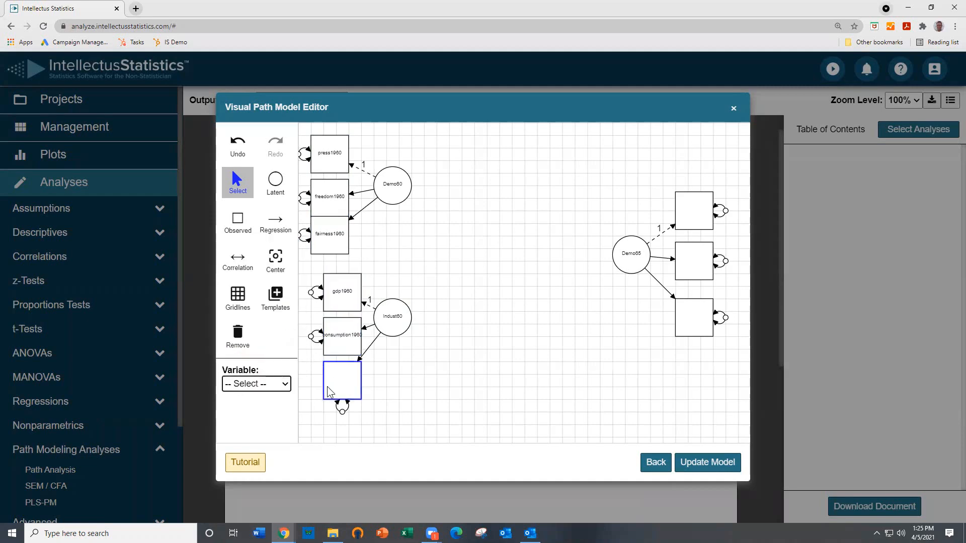
left_click(256, 384)
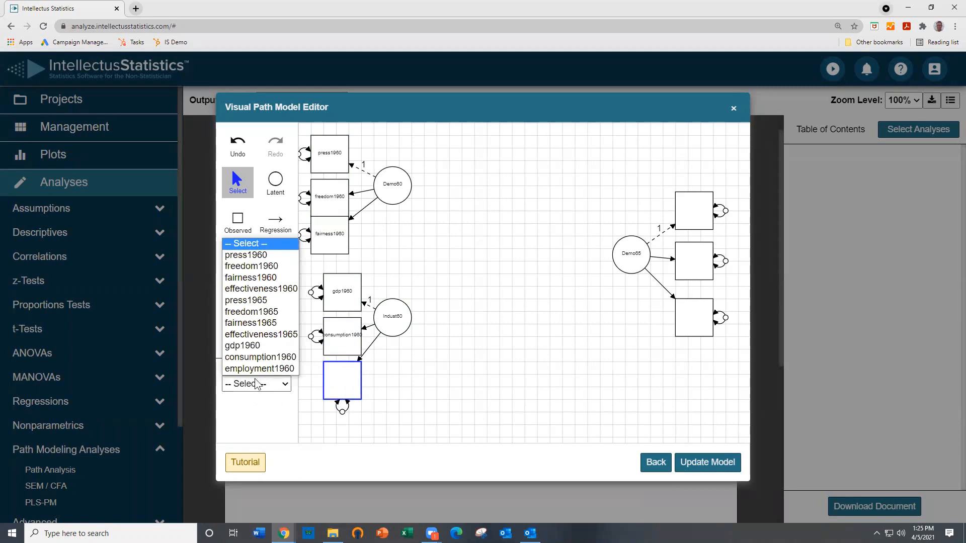
left_click(259, 369)
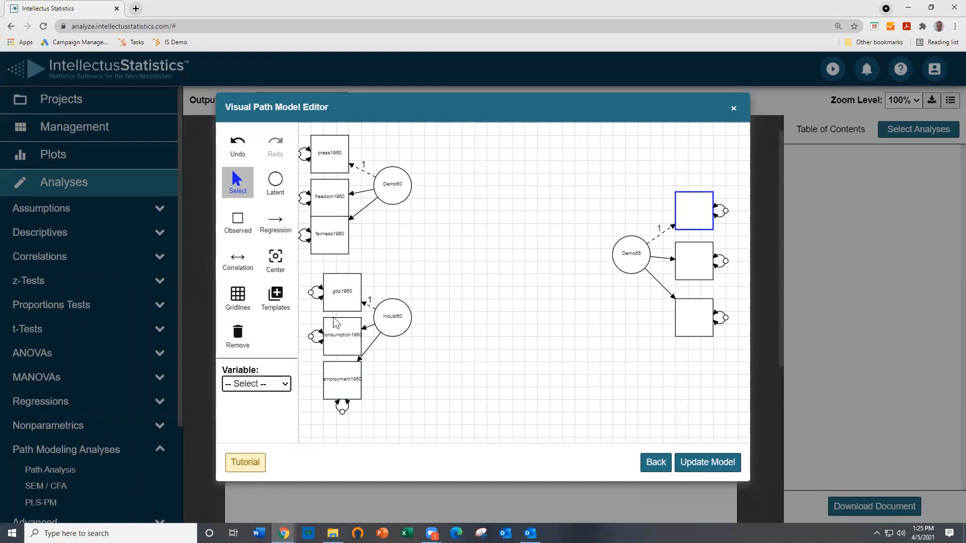
Step: Assign press1965, freedom1965 and fairness1965 to Demo65's indicator boxes
left_click(255, 384)
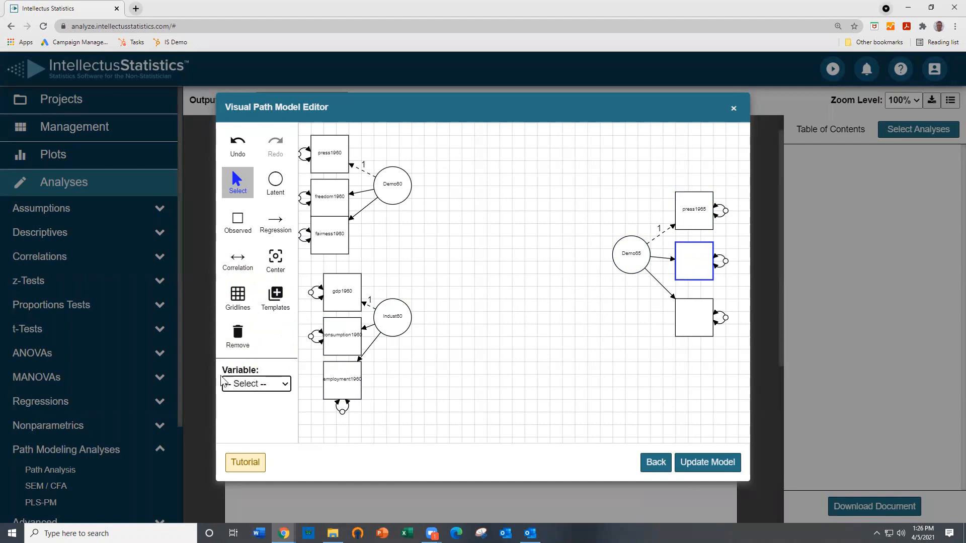
left_click(254, 384)
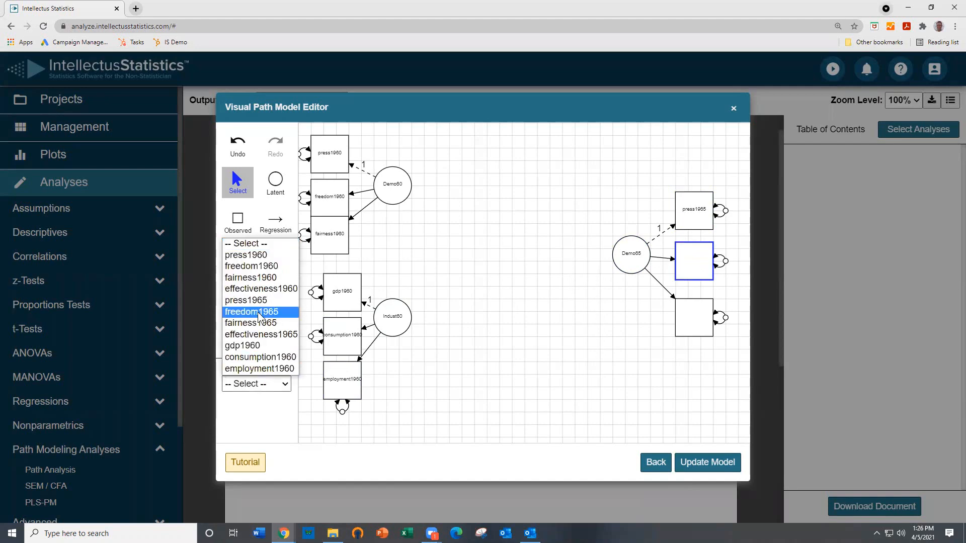
left_click(251, 311)
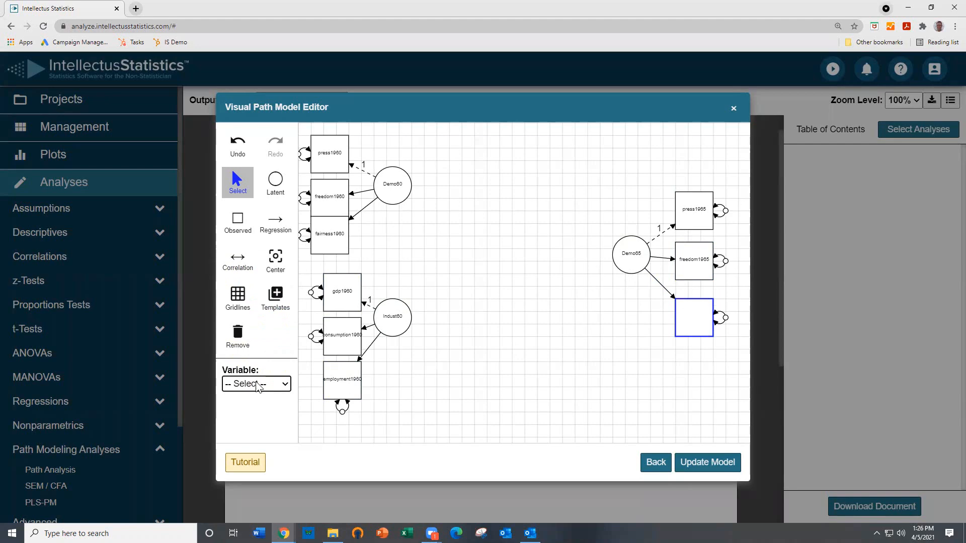
left_click(256, 384)
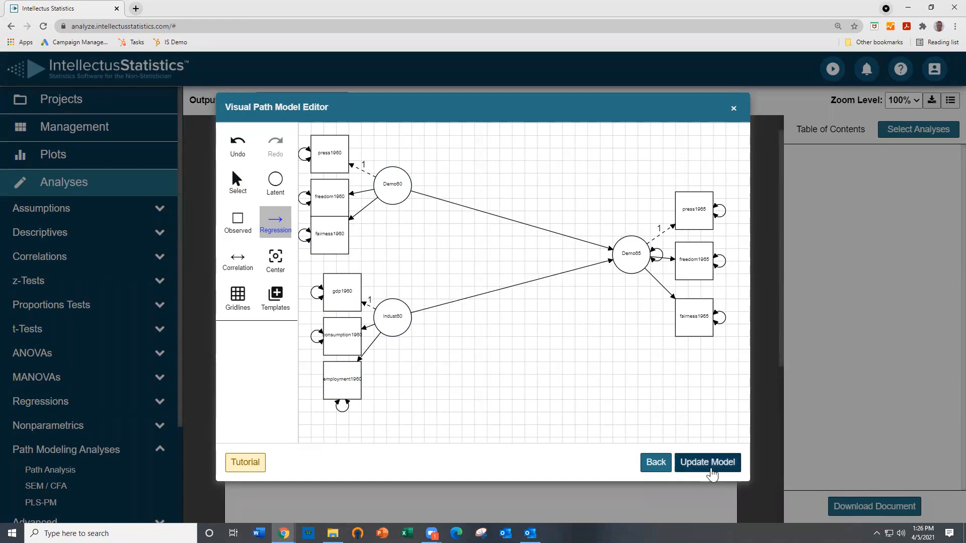
Step: Update the analysis with the drawn path model and calculate the SEM report
left_click(707, 463)
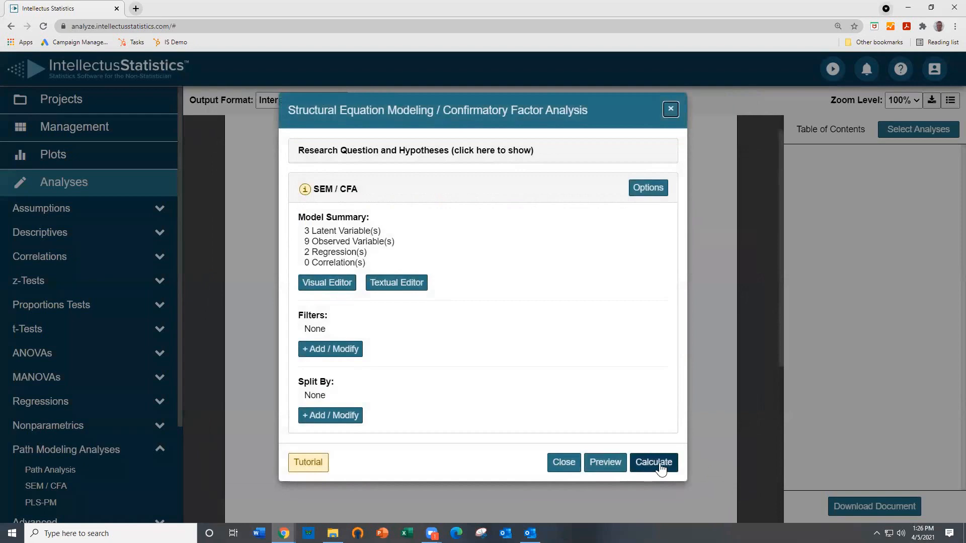
left_click(654, 462)
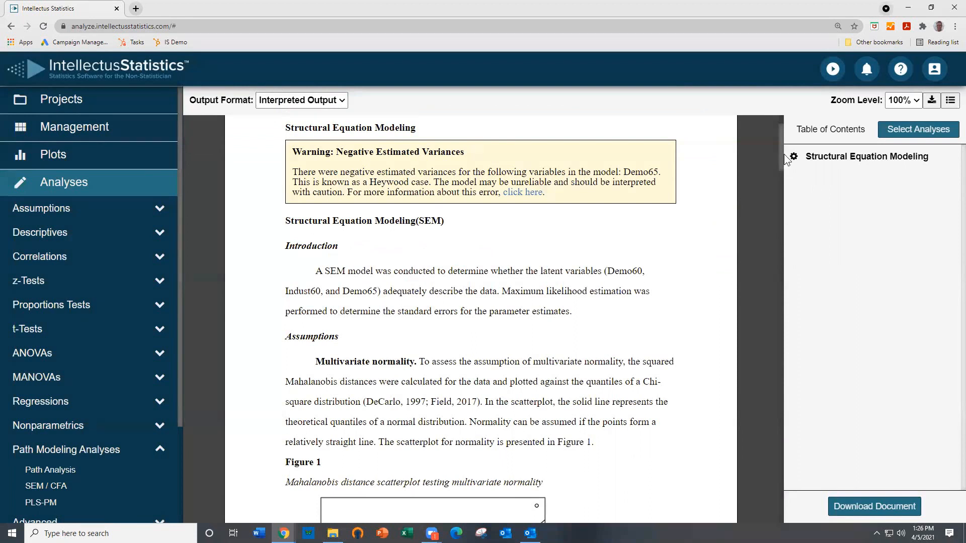
Step: Scroll through the Assumptions section (normality plot, outliers, multicollinearity) down to Results, highlighting the word normality
scroll("down", 3)
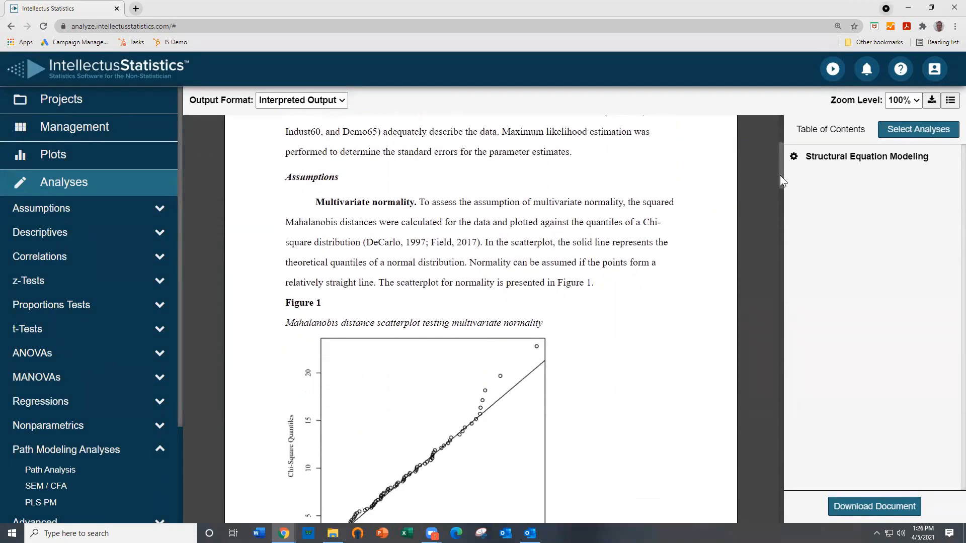
scroll("down", 3)
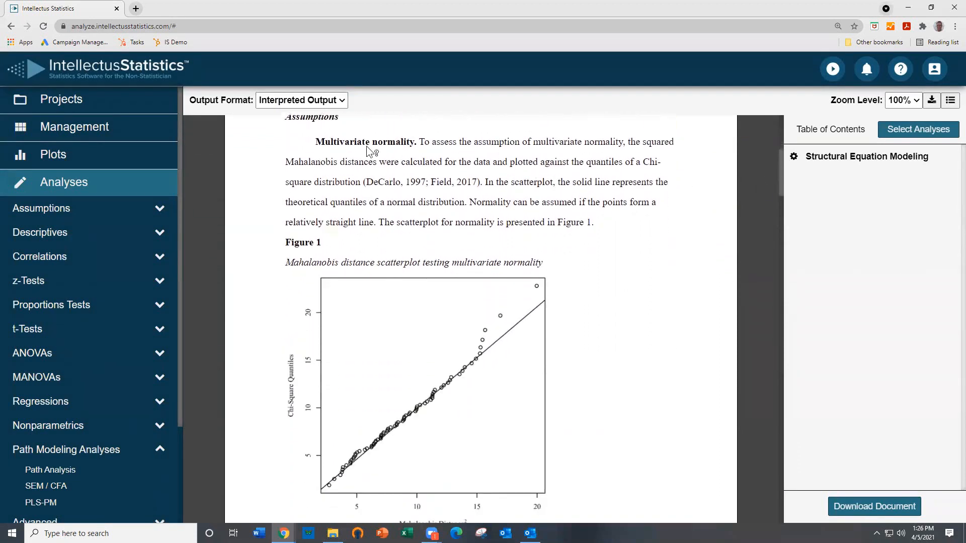
double_click(393, 141)
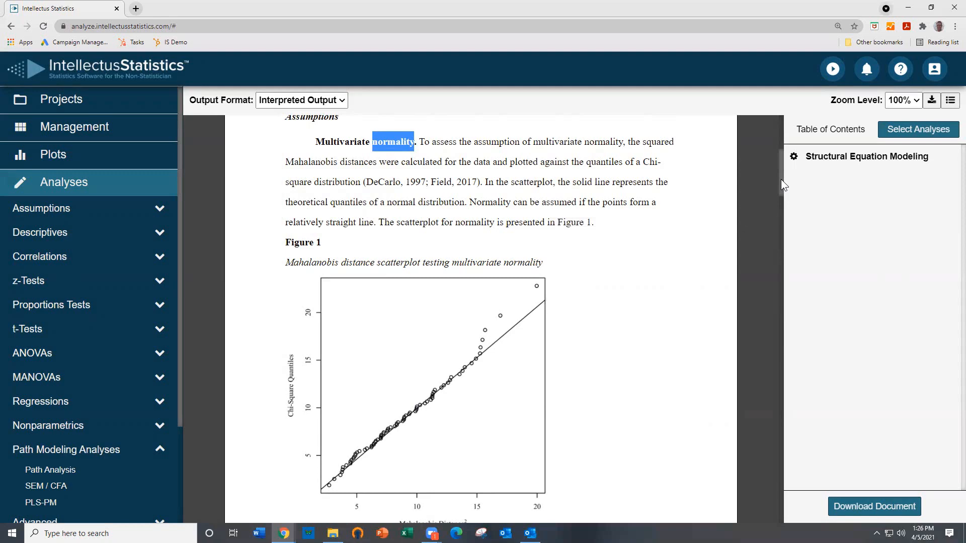
scroll("down", 3)
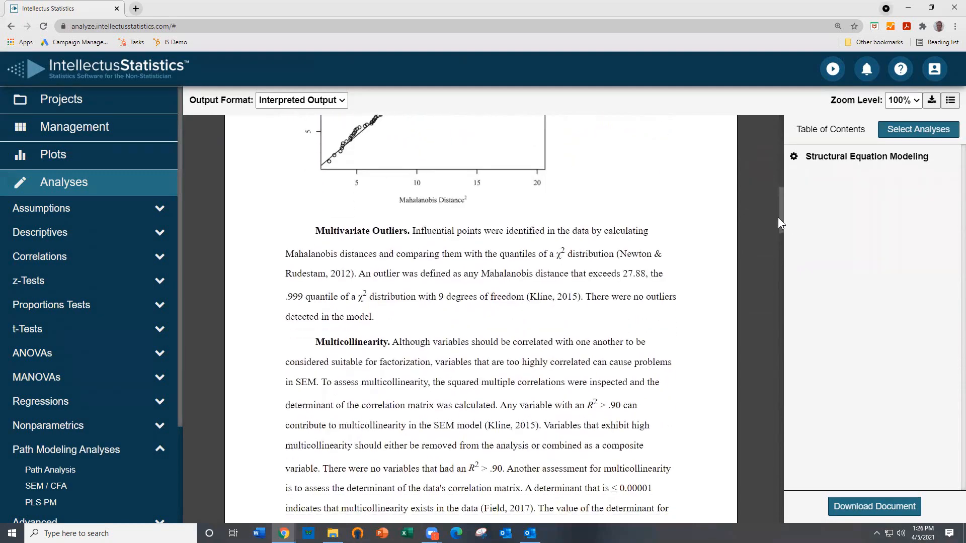
scroll("down", 3)
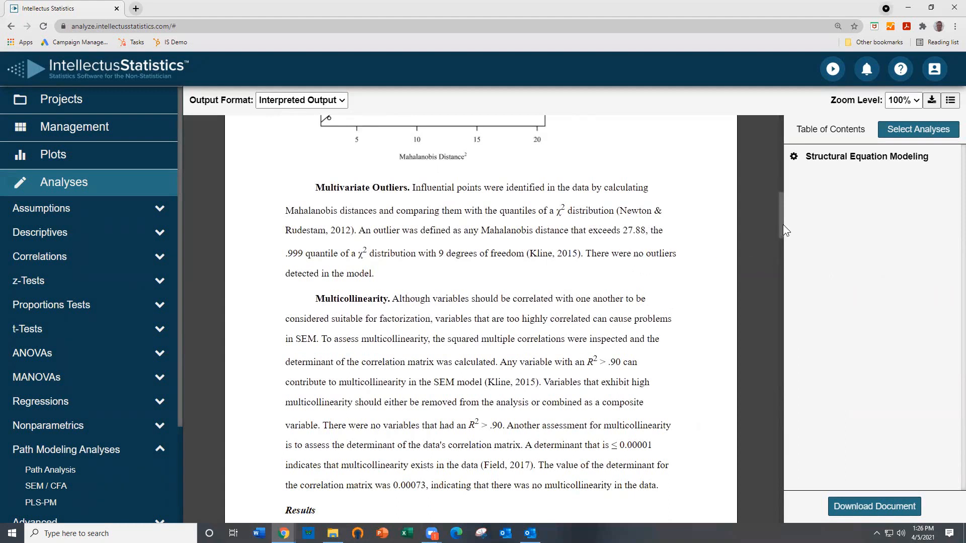
scroll("down", 3)
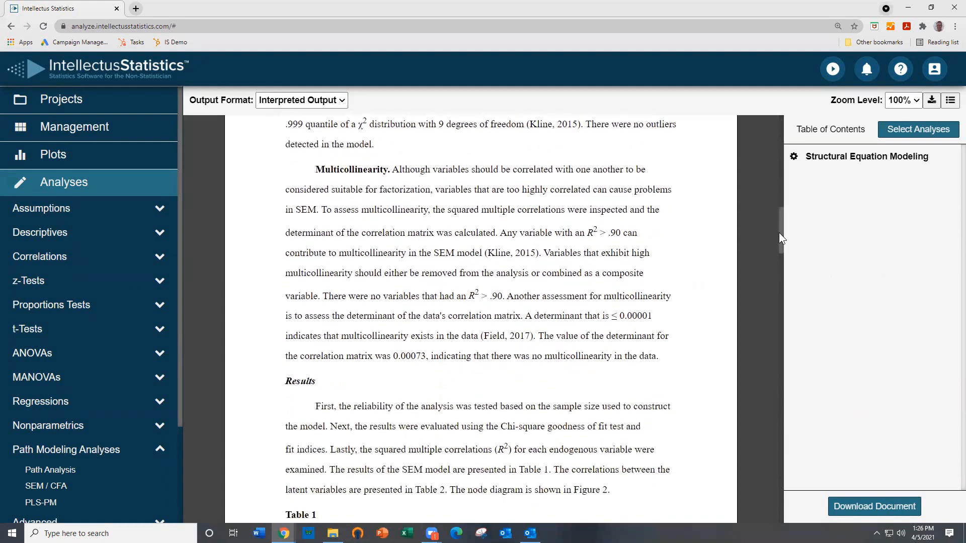
Step: Scroll past Table 1 loadings, Table 2 latent correlations and the Figure 2 node diagram to the sample size and model fit sections
scroll("down", 3)
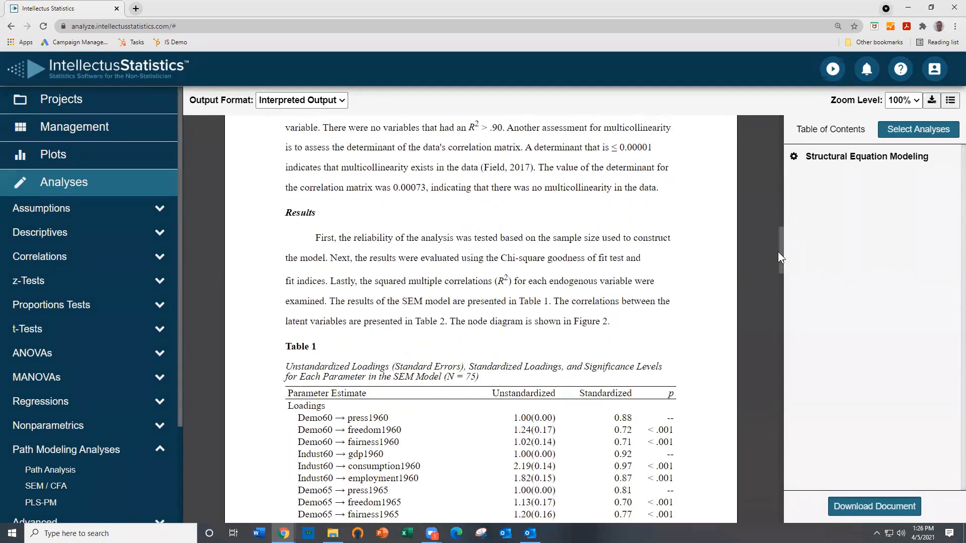
scroll("down", 3)
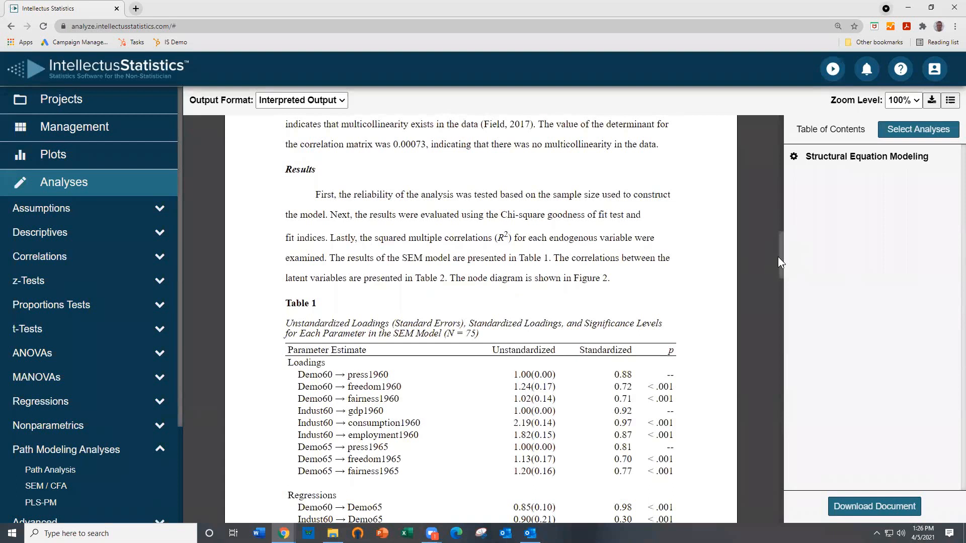
scroll("down", 3)
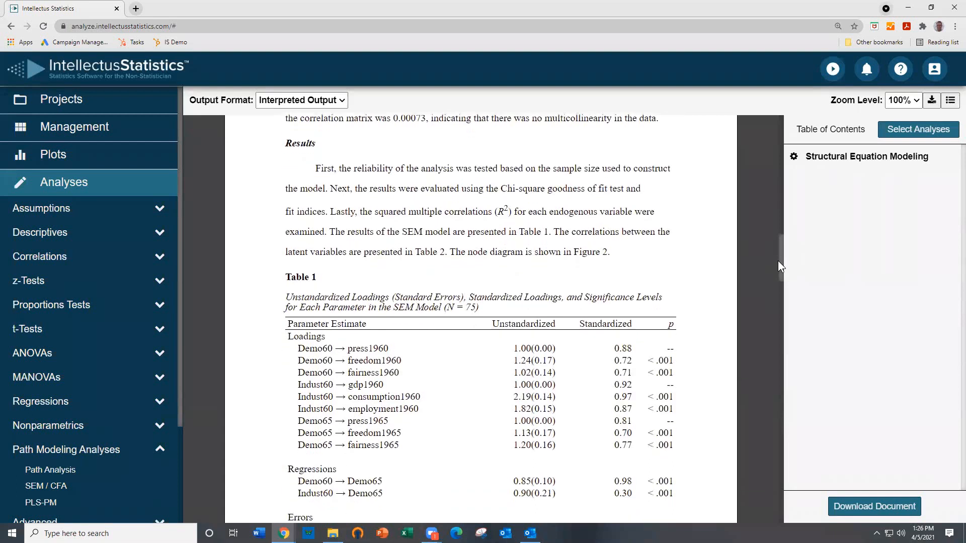
scroll("down", 3)
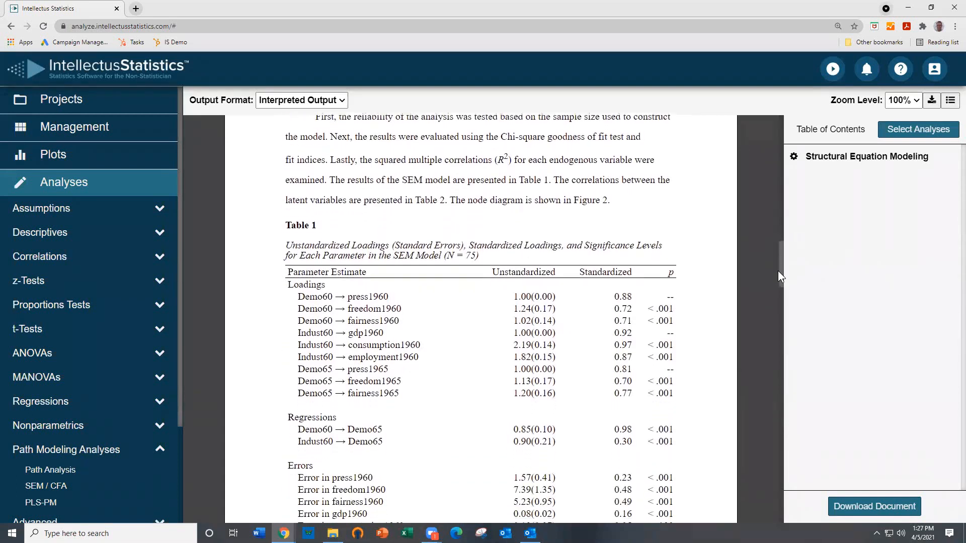
scroll("down", 3)
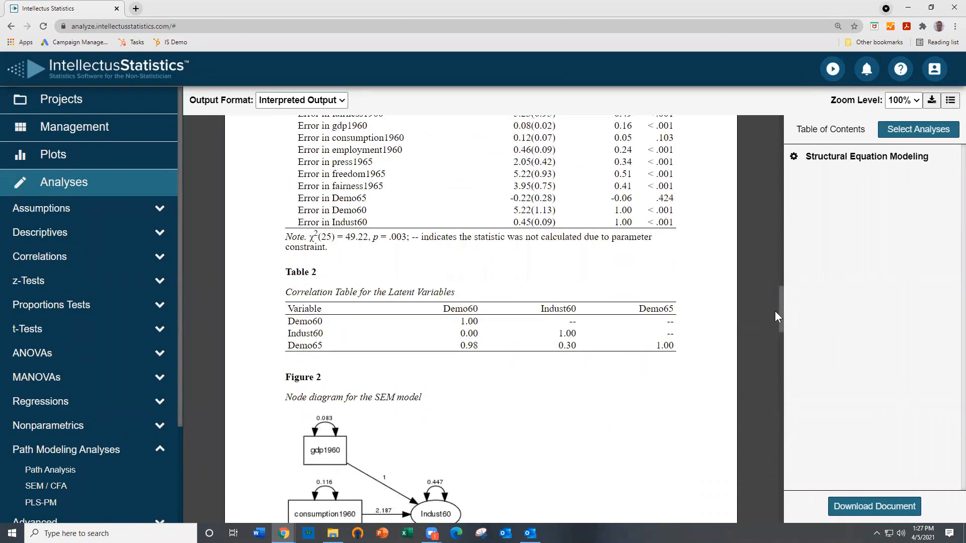
scroll("down", 3)
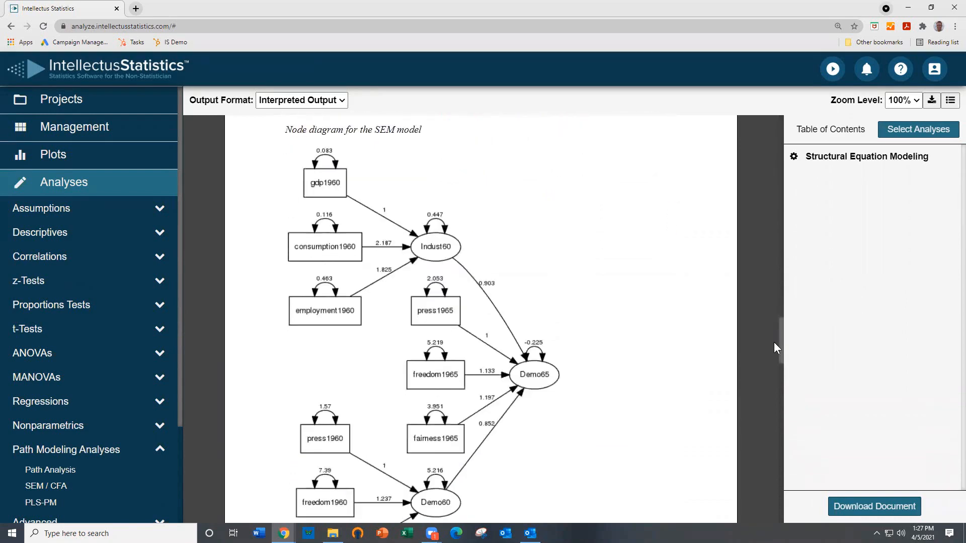
scroll("down", 3)
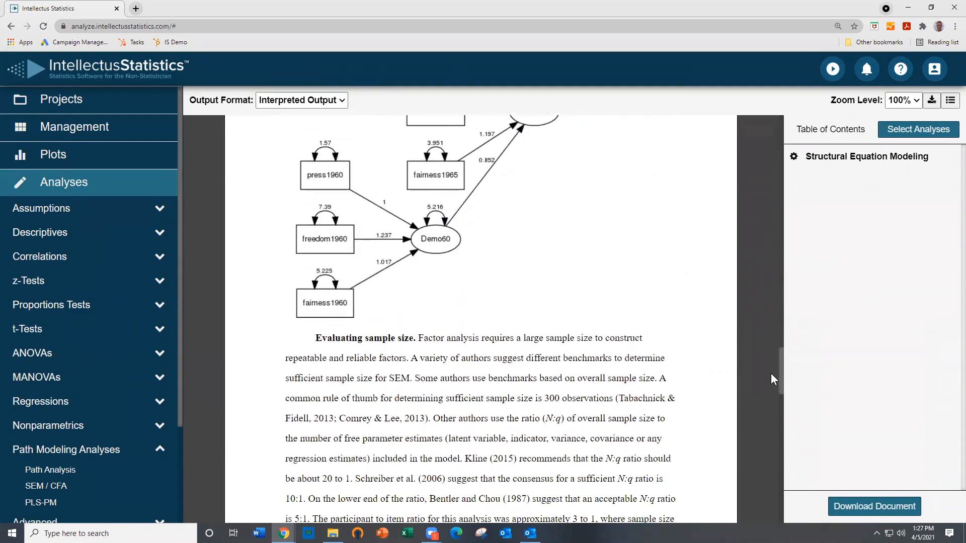
scroll("down", 3)
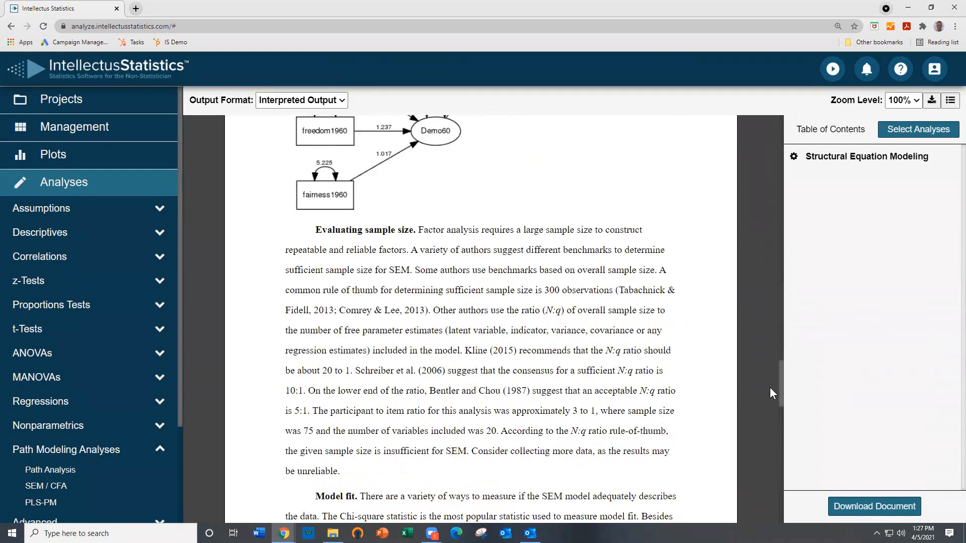
scroll("down", 3)
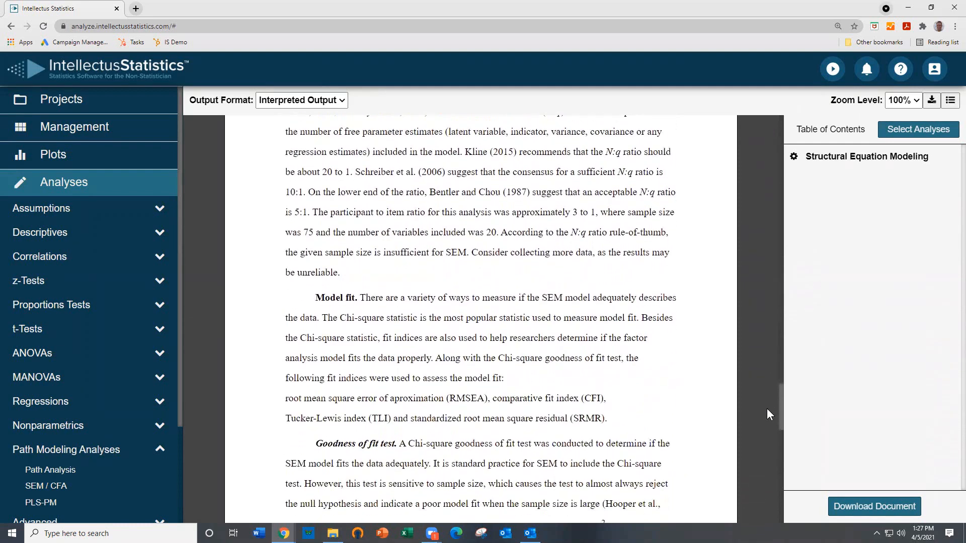
Step: Scroll to the report's end through Table 3 fit indices, Table 4 R² and error variances, and the regression interpretations
scroll("down", 3)
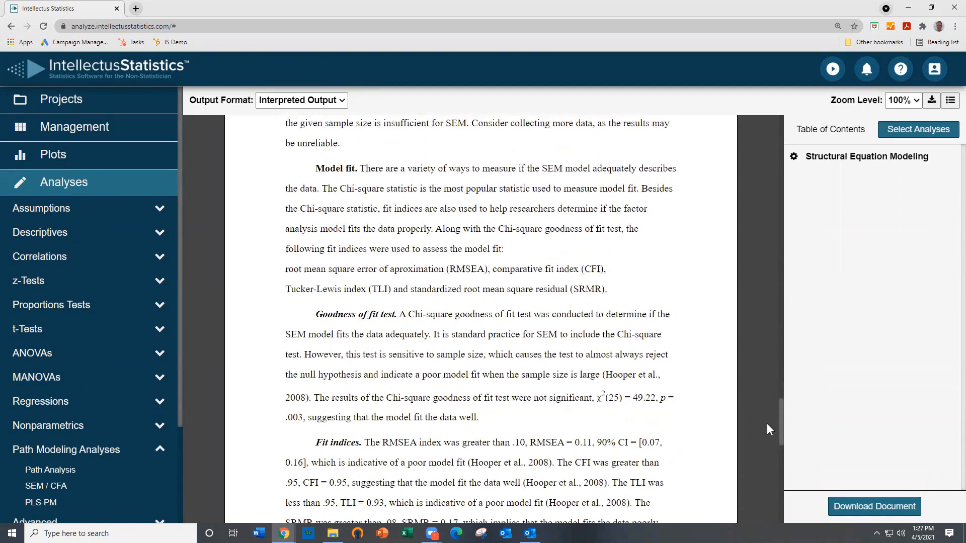
scroll("down", 3)
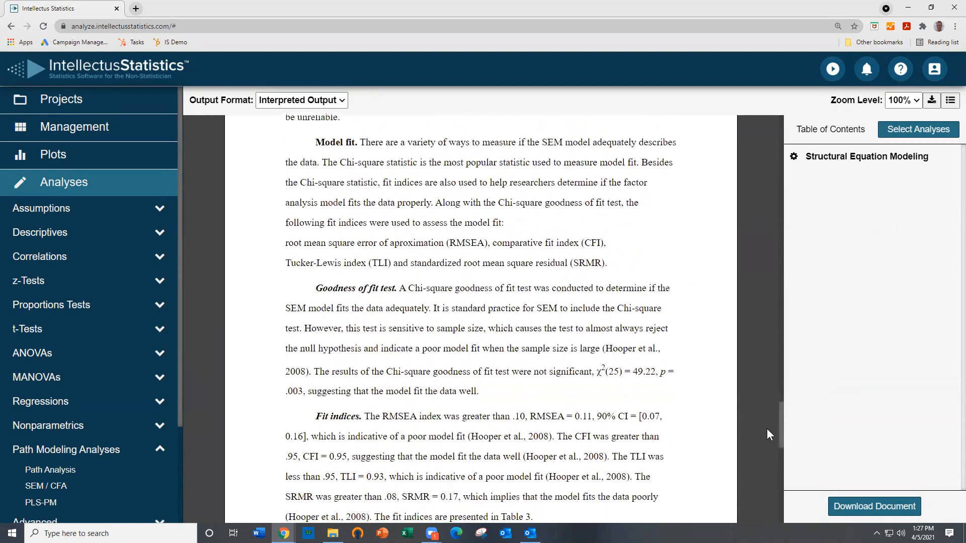
scroll("down", 3)
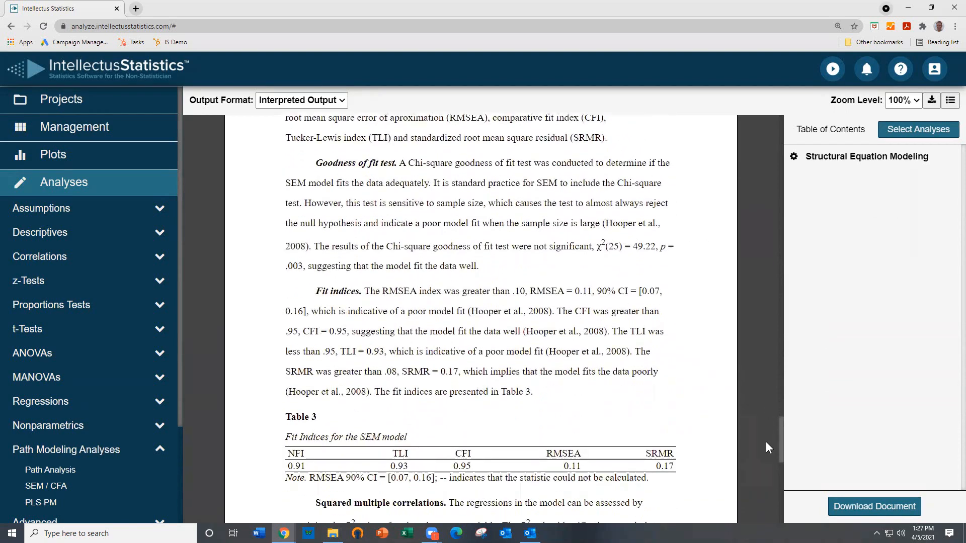
scroll("down", 3)
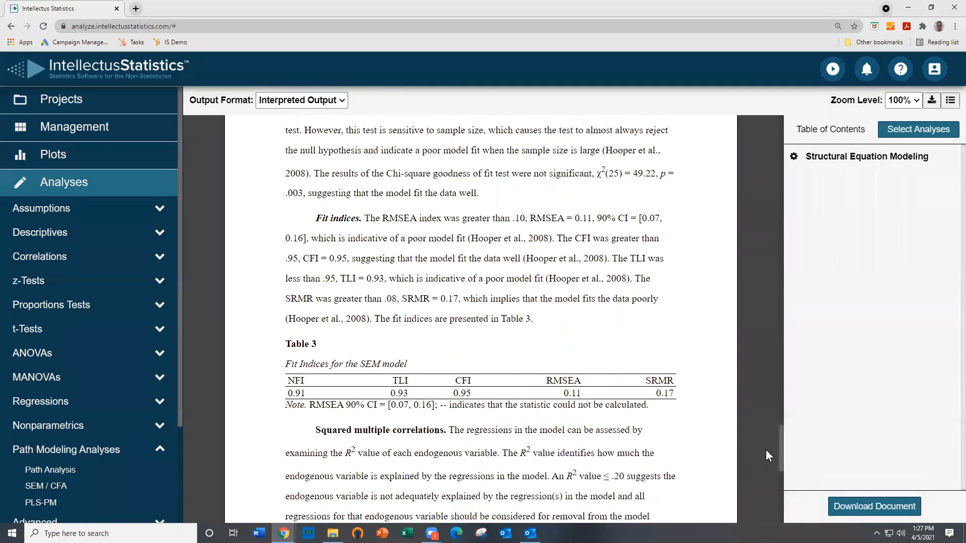
scroll("down", 3)
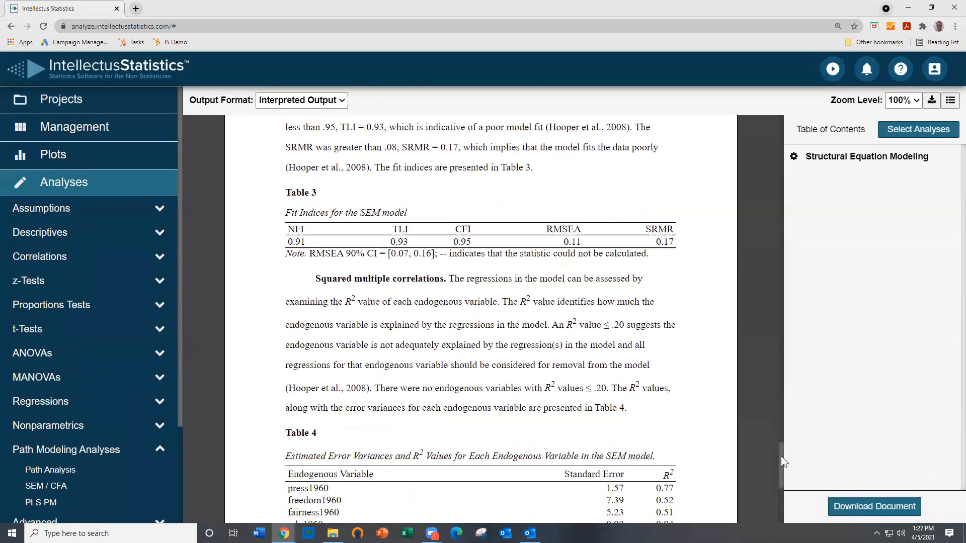
scroll("down", 3)
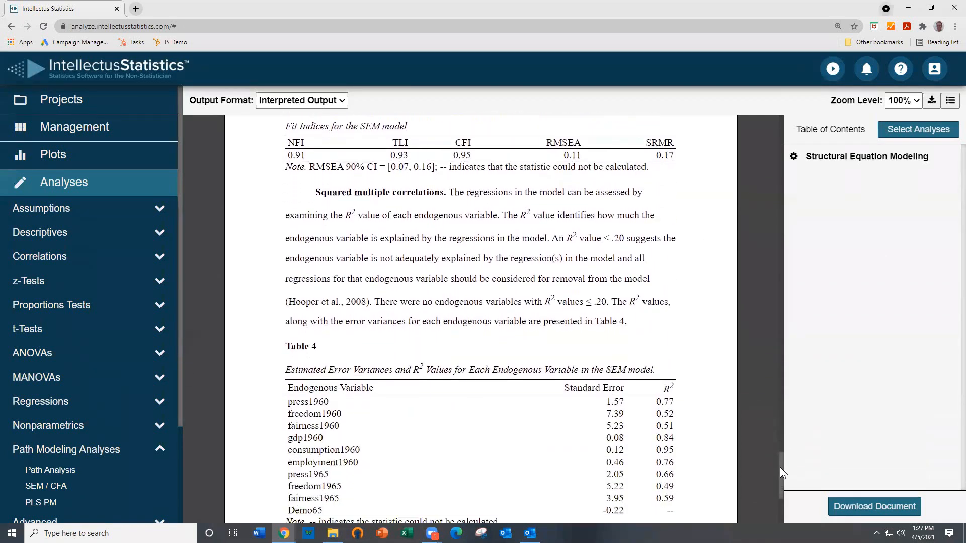
scroll("down", 3)
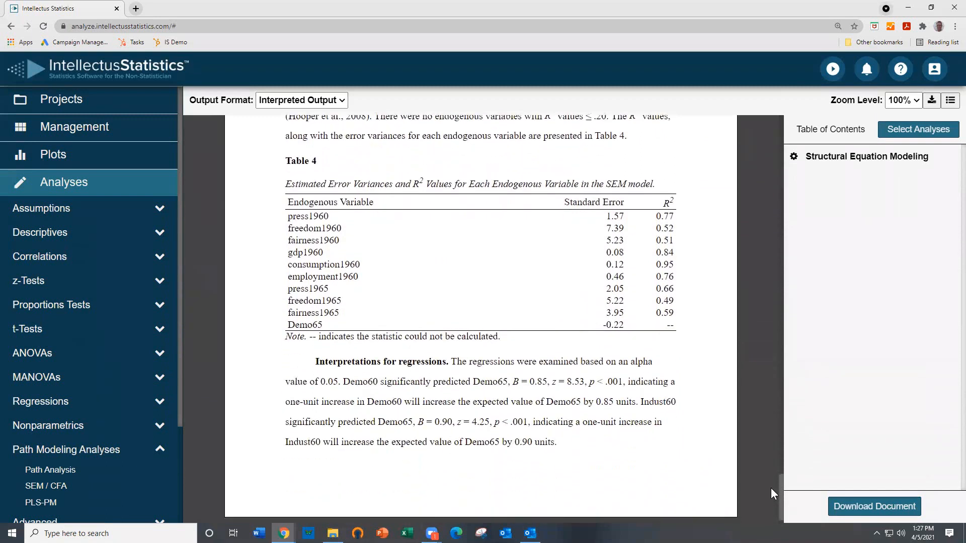